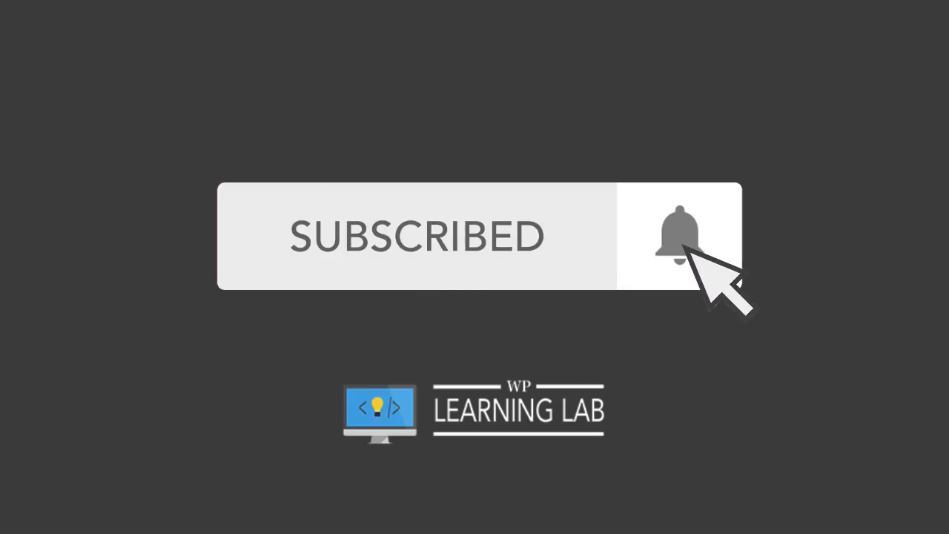
pyautogui.click(675, 235)
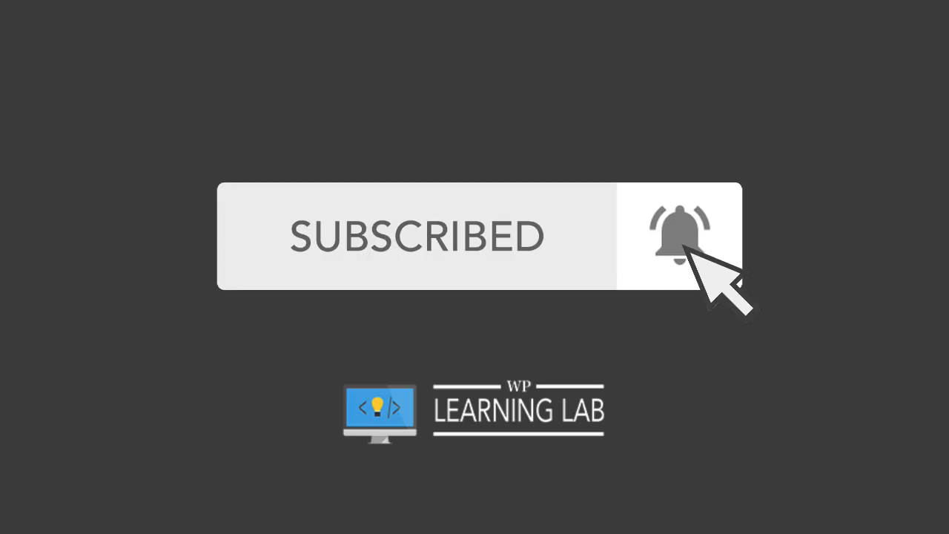